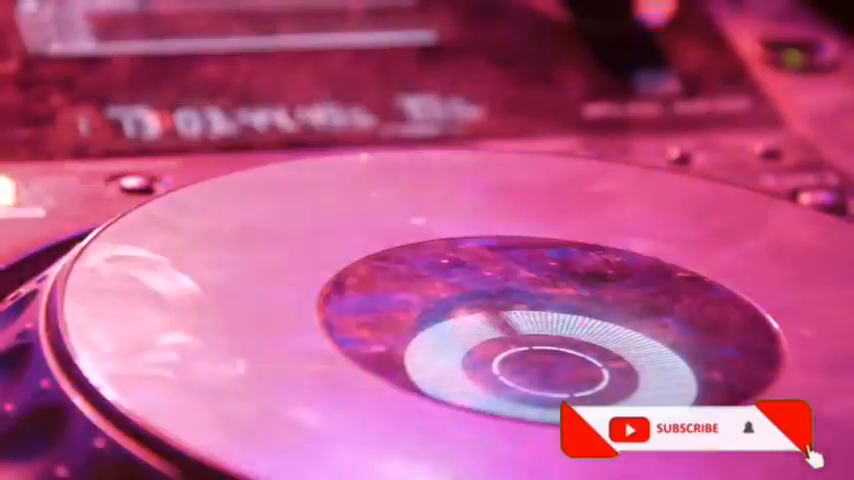
click(688, 428)
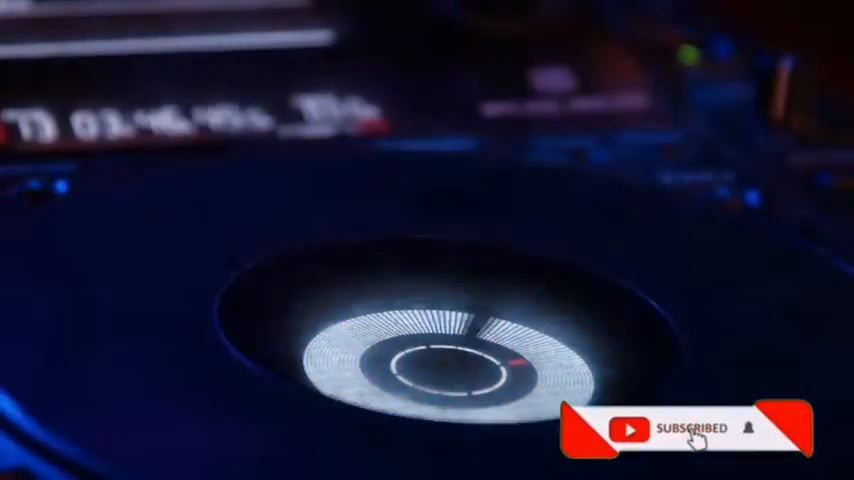